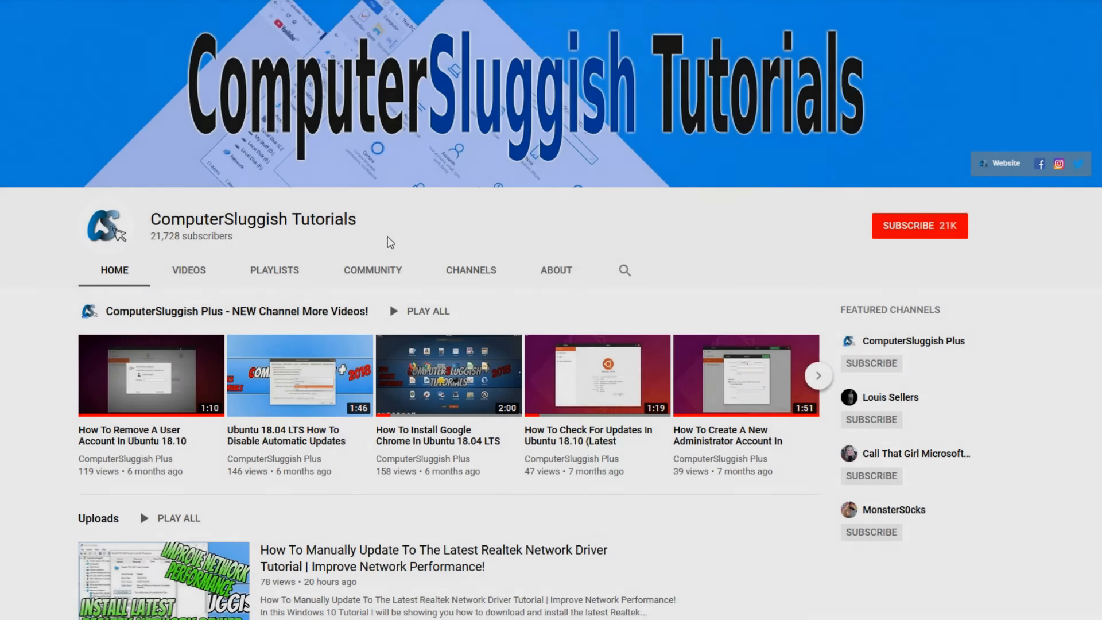
mouse_move(463, 222)
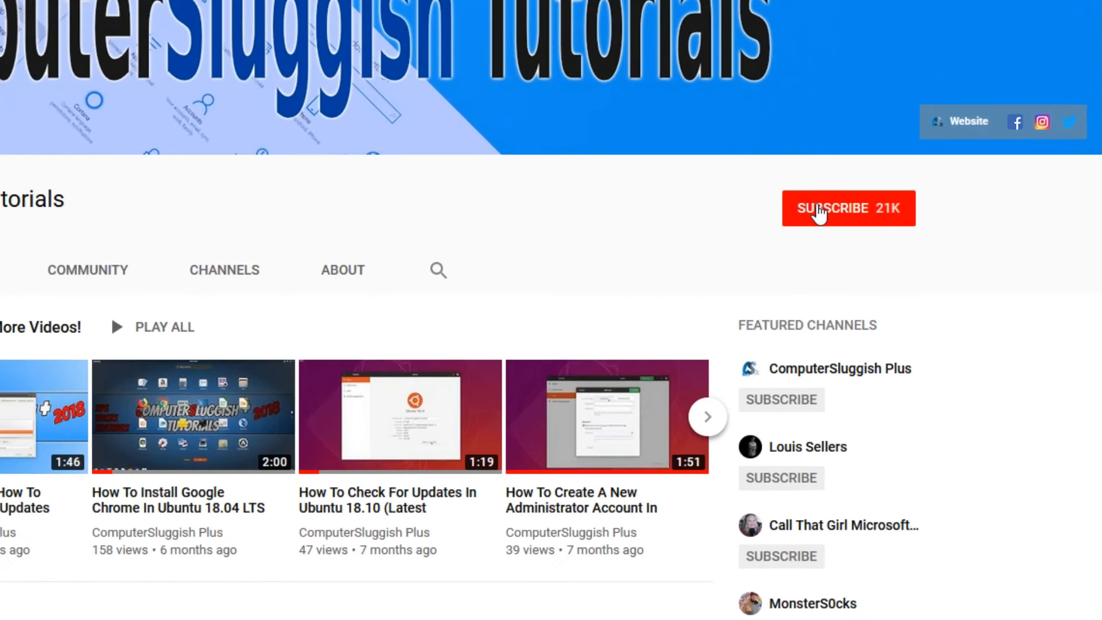
Review the protection-level comparison and download the Kaspersky Free installer from the product page.
left_click(849, 207)
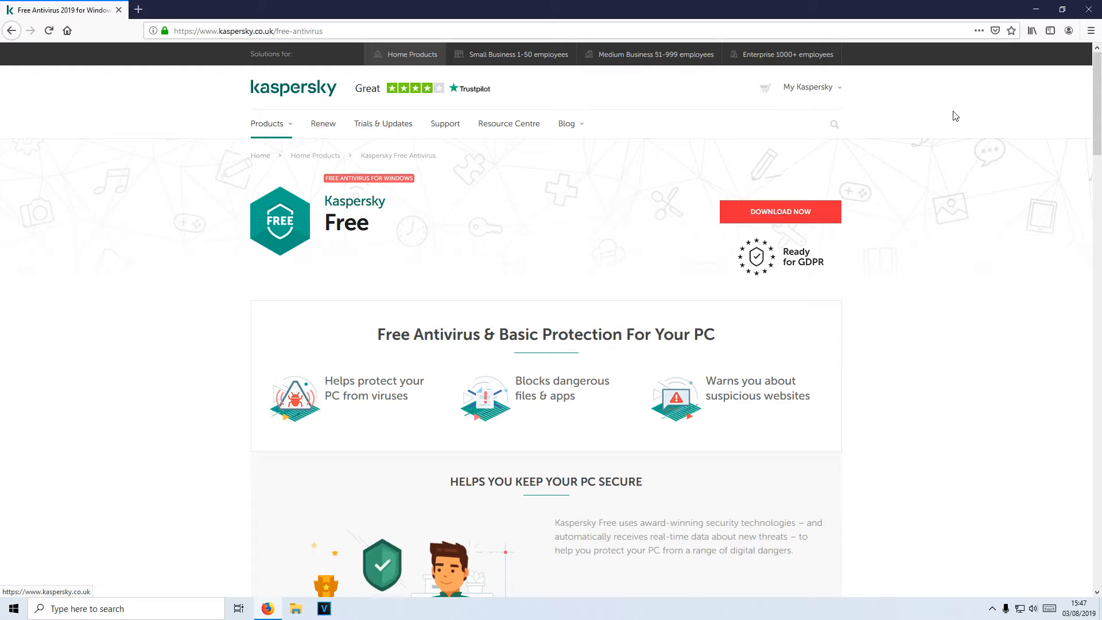
mouse_move(903, 117)
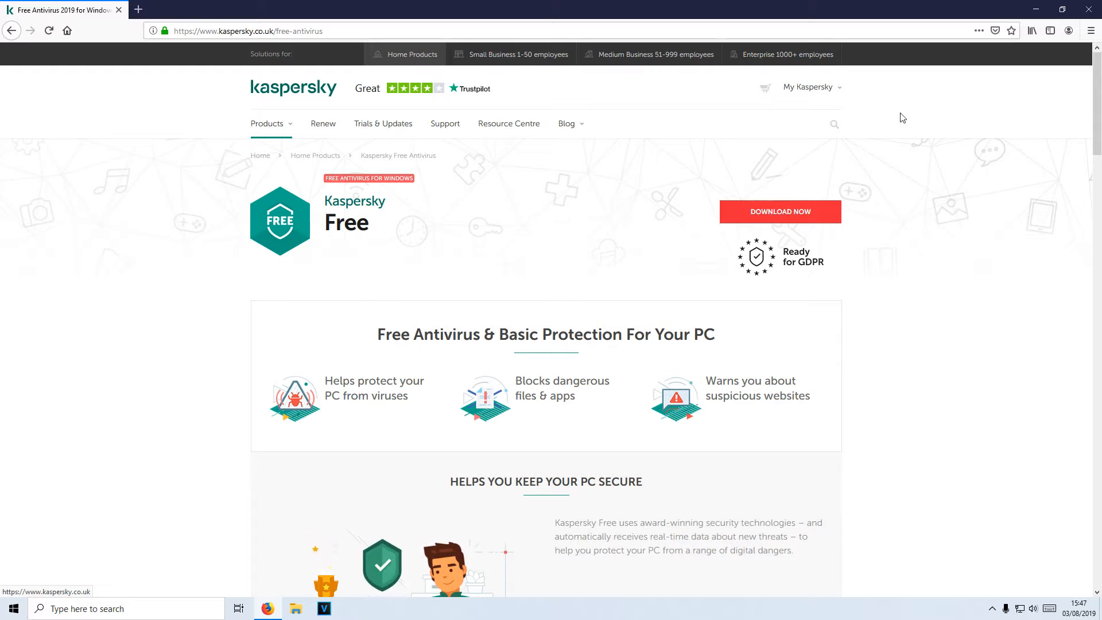
scroll("down", 3)
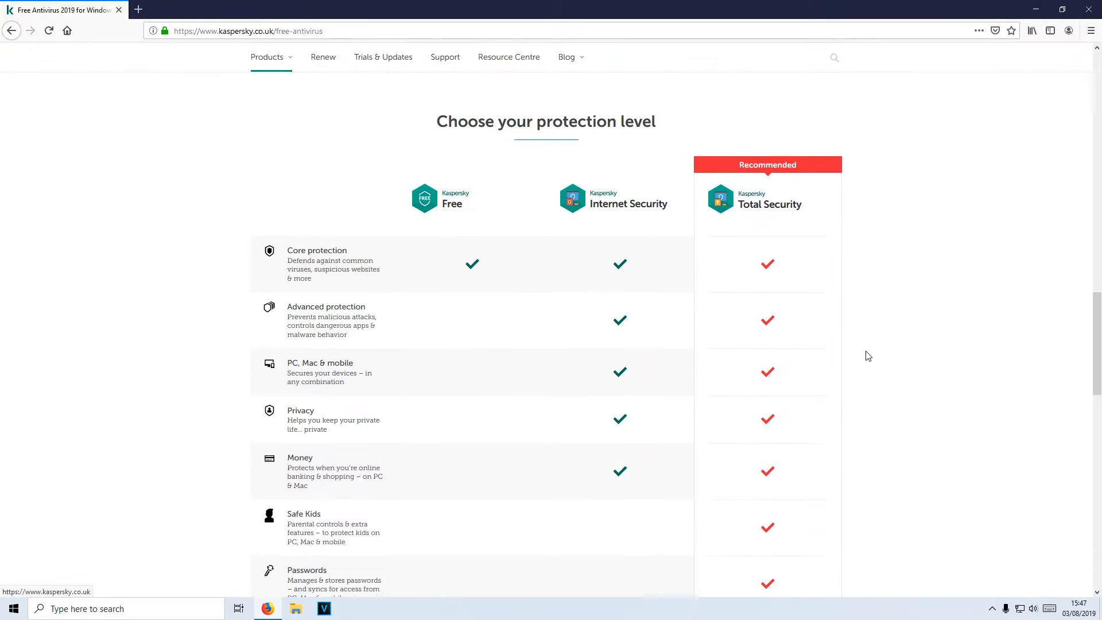
scroll("down", 3)
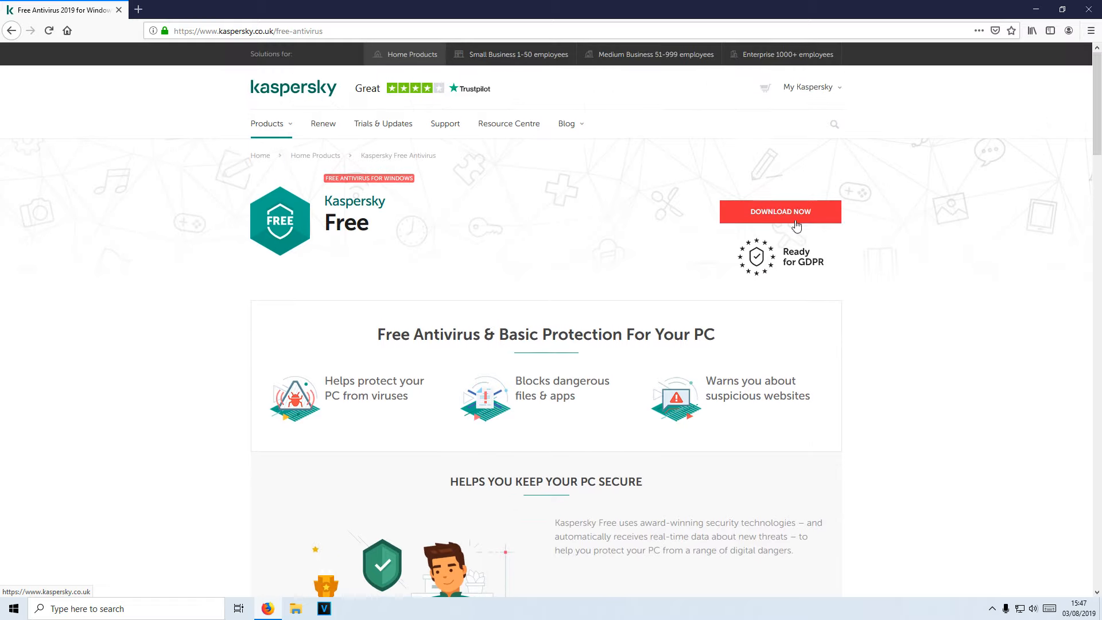
left_click(780, 211)
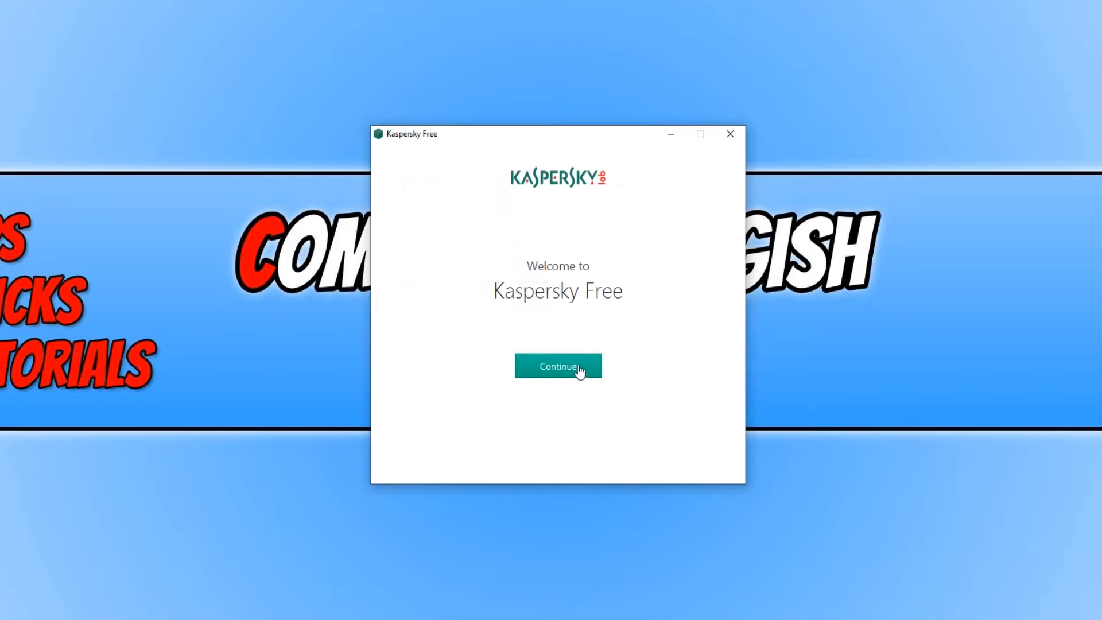
Accept the EULA, Kaspersky Security Network statement and marketing data statement, confirming each.
left_click(558, 366)
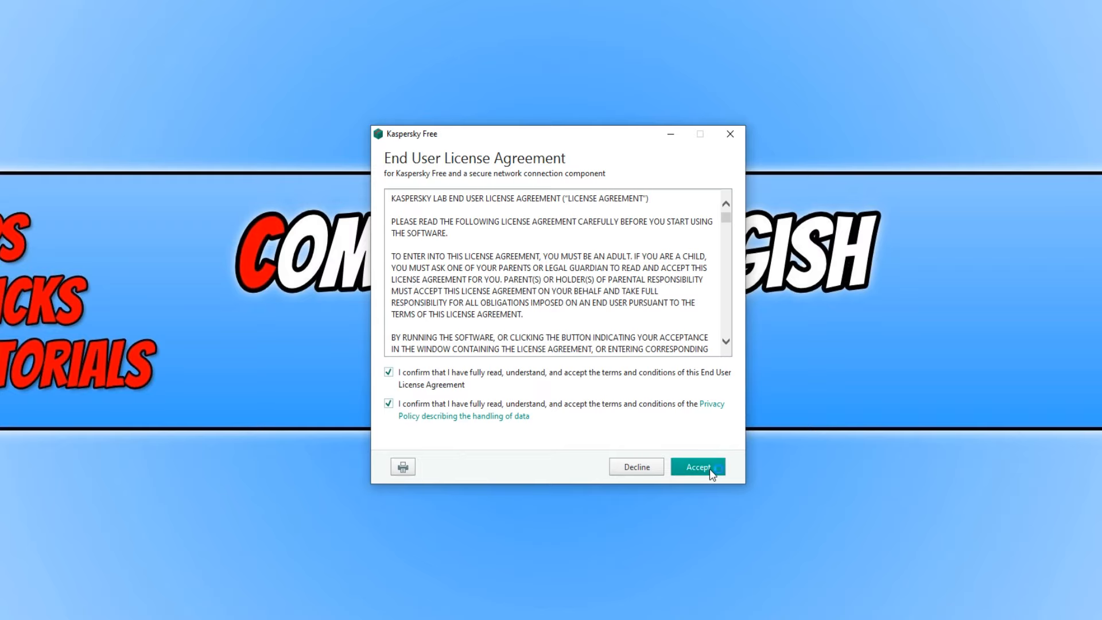
left_click(697, 467)
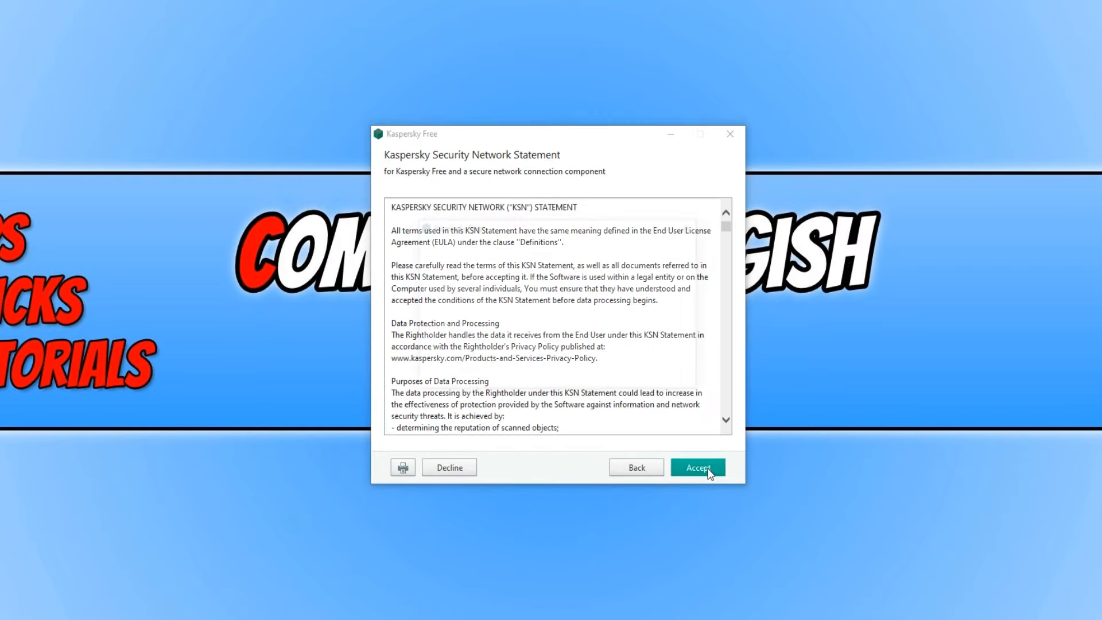
left_click(696, 467)
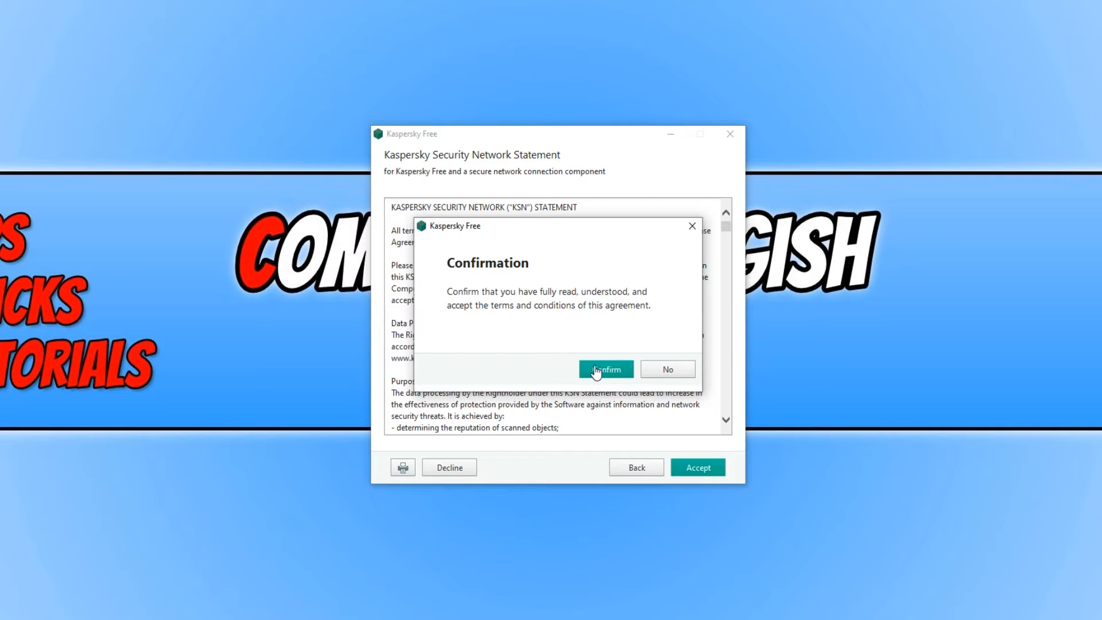
left_click(605, 369)
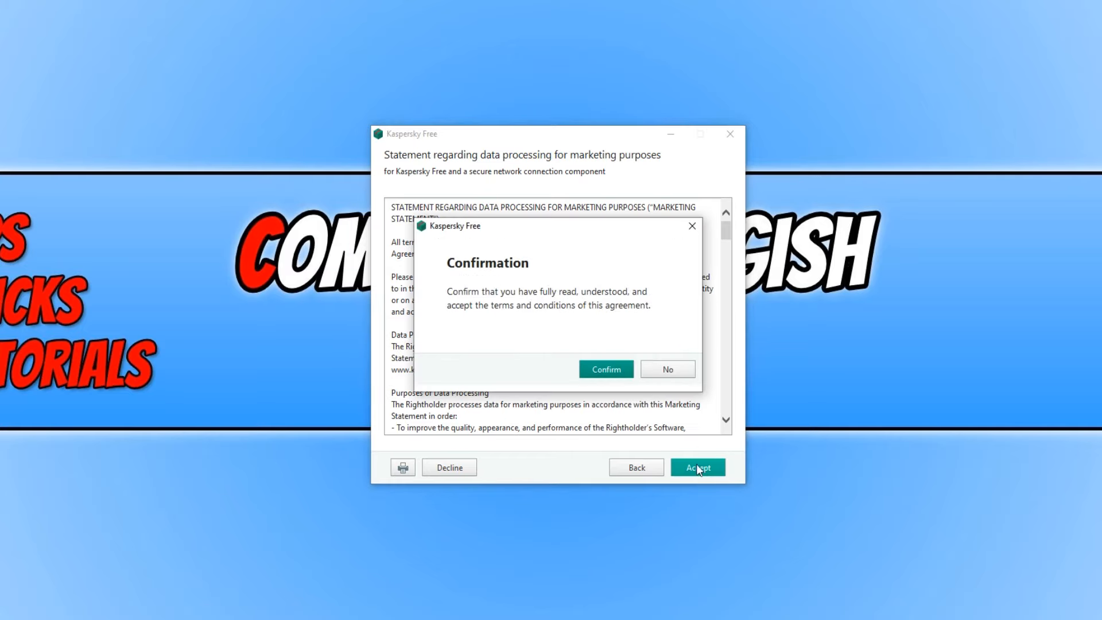
left_click(605, 369)
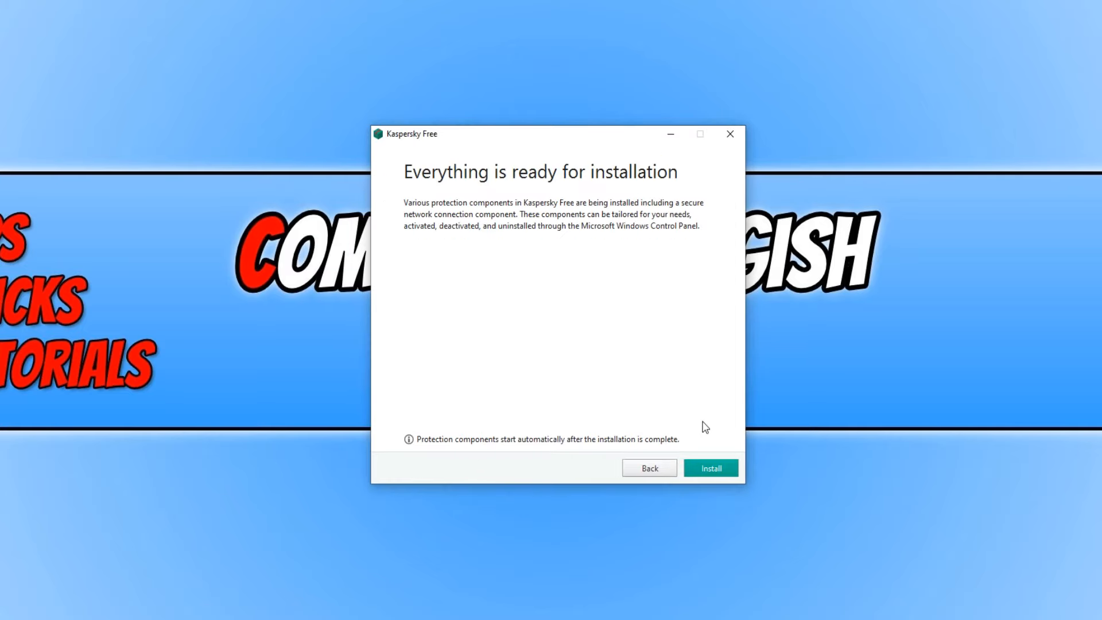
mouse_move(693, 423)
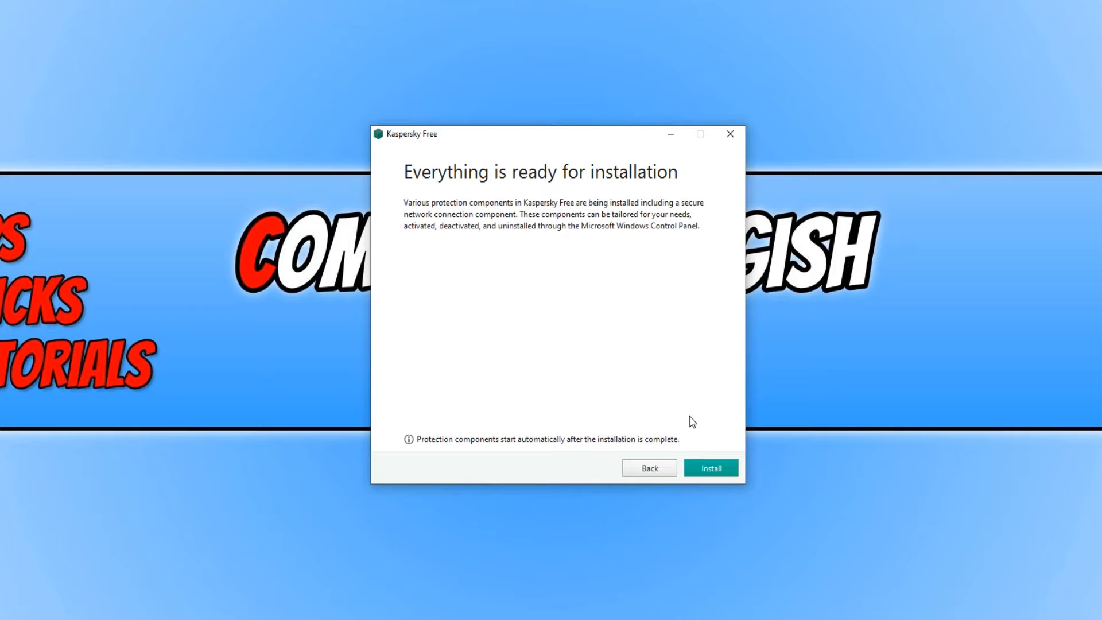
Install Kaspersky Free and wait for the Recommended settings page.
left_click(710, 469)
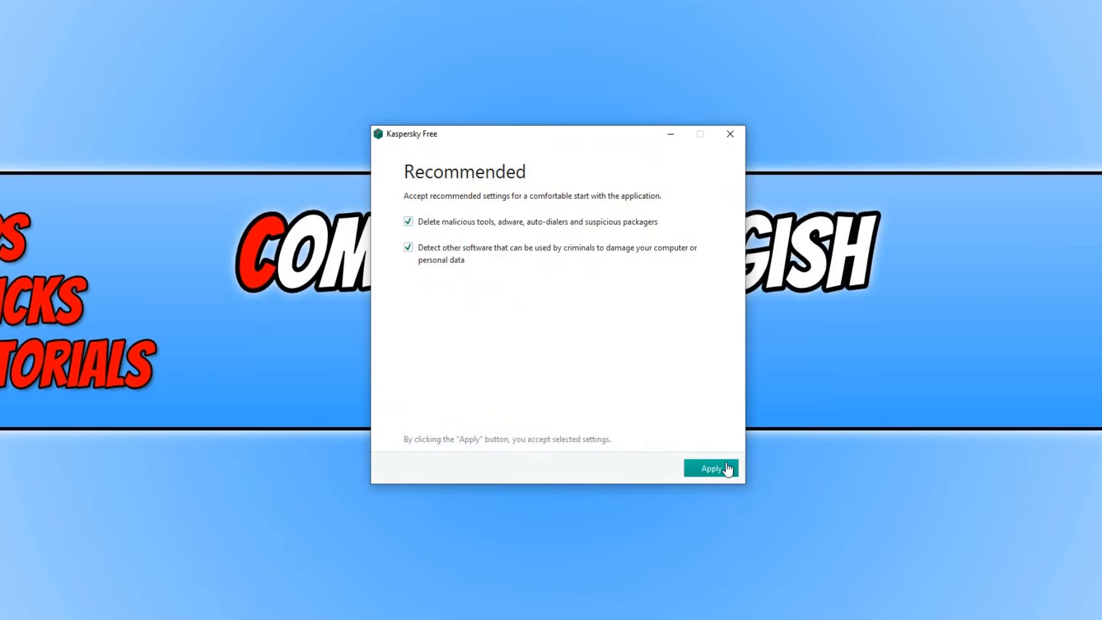
Apply the recommended protection settings and finish the installer, launching the app.
left_click(711, 469)
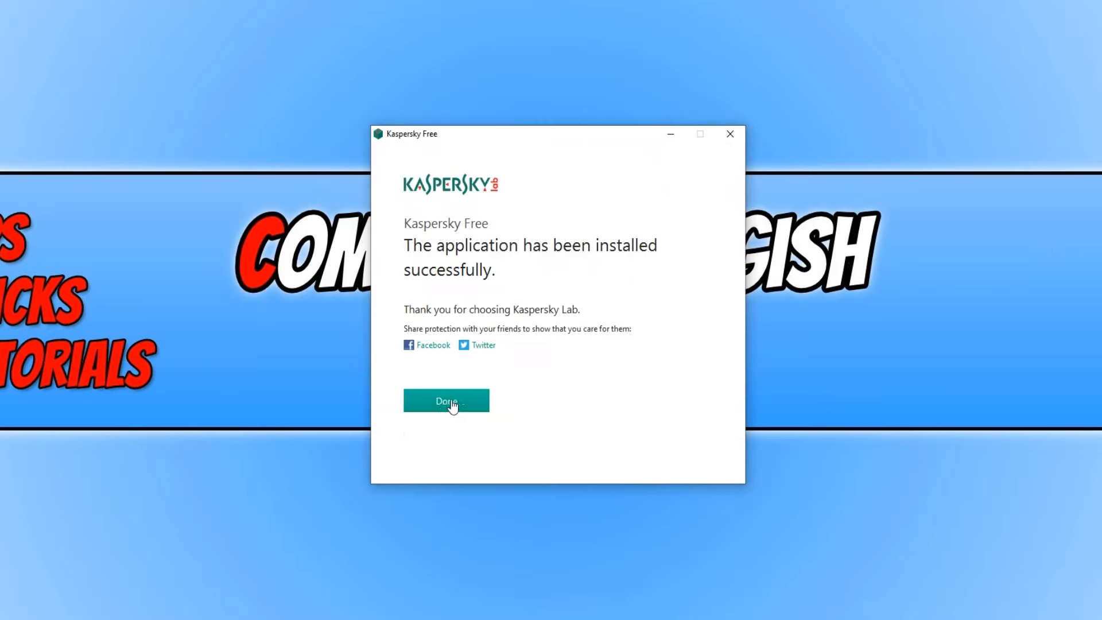
left_click(446, 400)
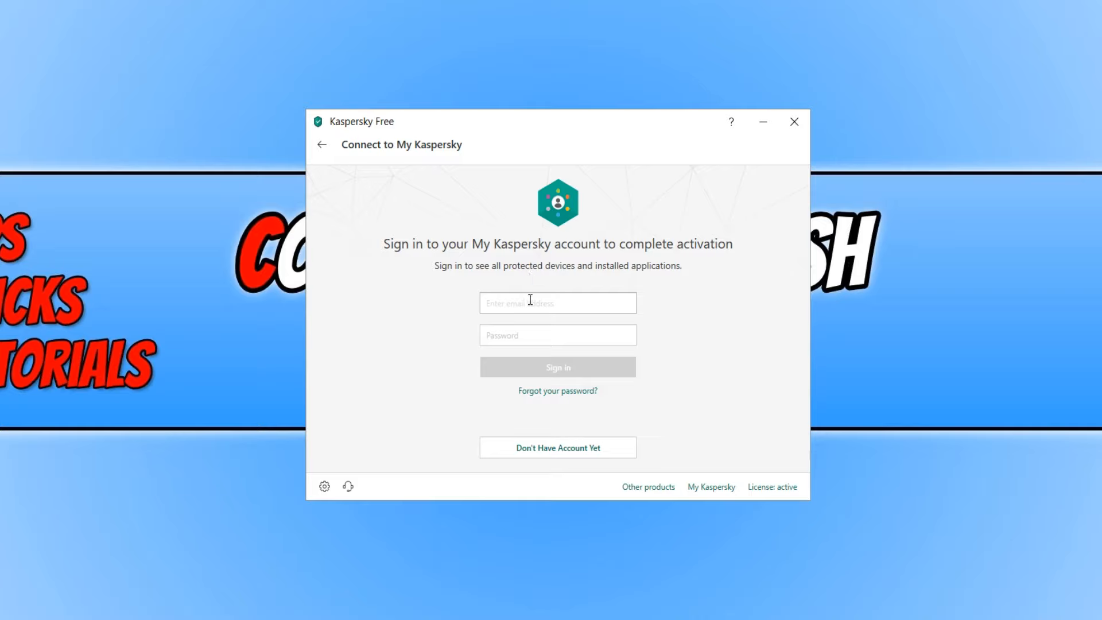
mouse_move(561, 464)
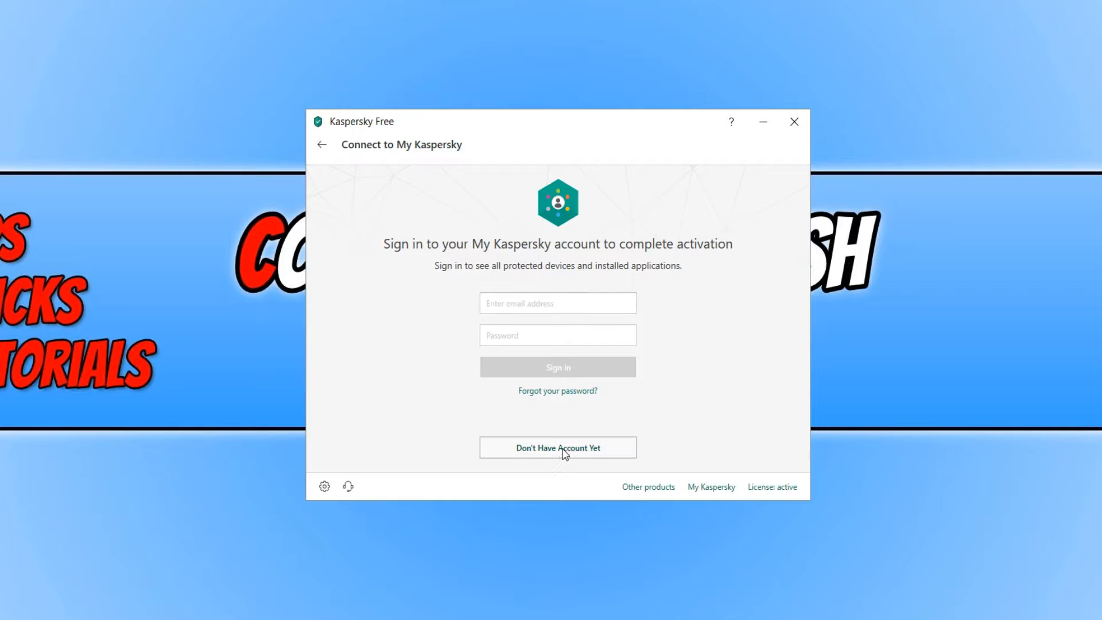
Create a new My Kaspersky account to complete activation and reach the dashboard.
left_click(558, 448)
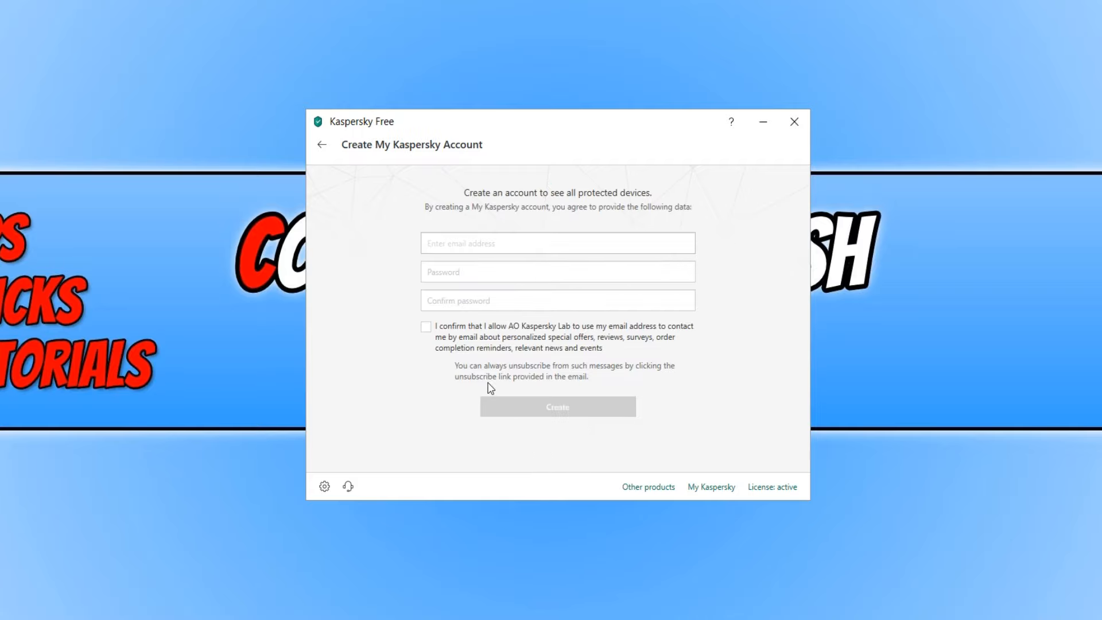
mouse_move(486, 381)
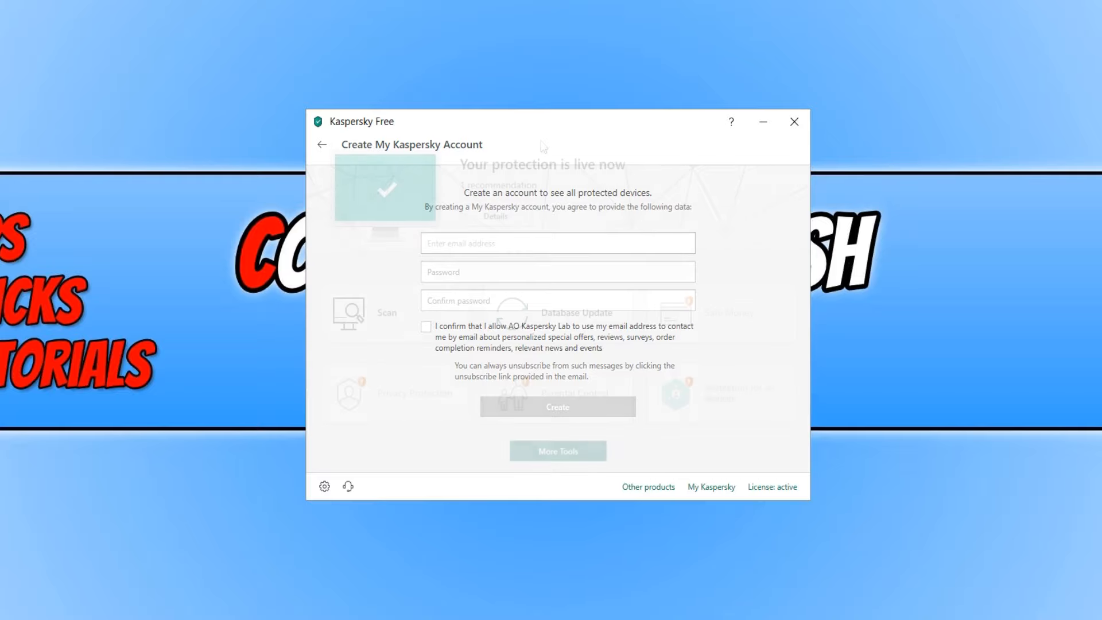
left_click(322, 144)
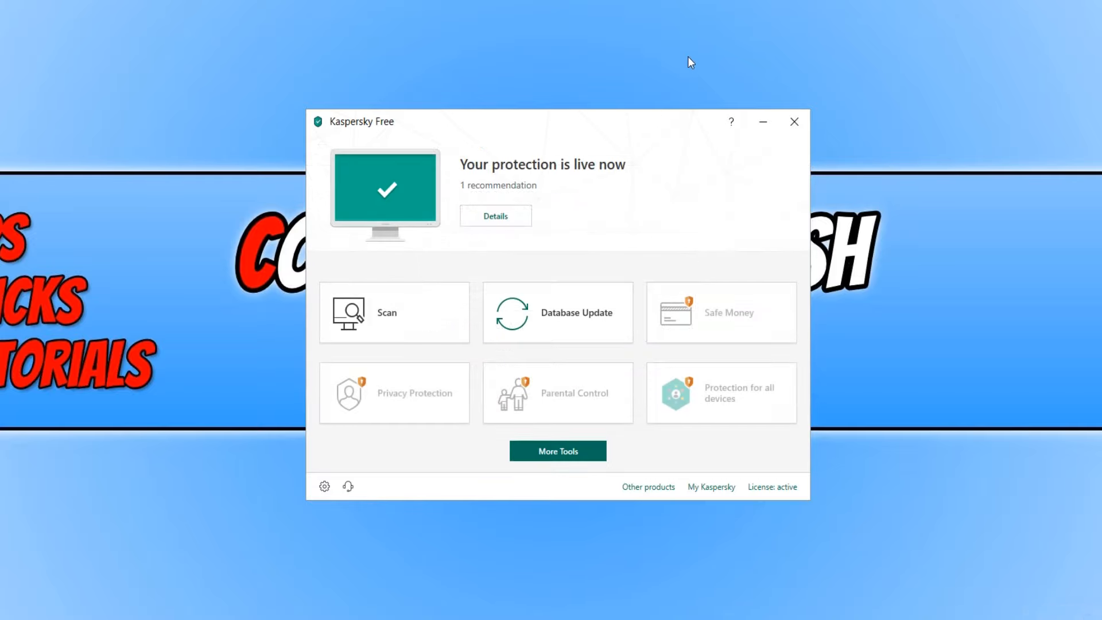
mouse_move(679, 81)
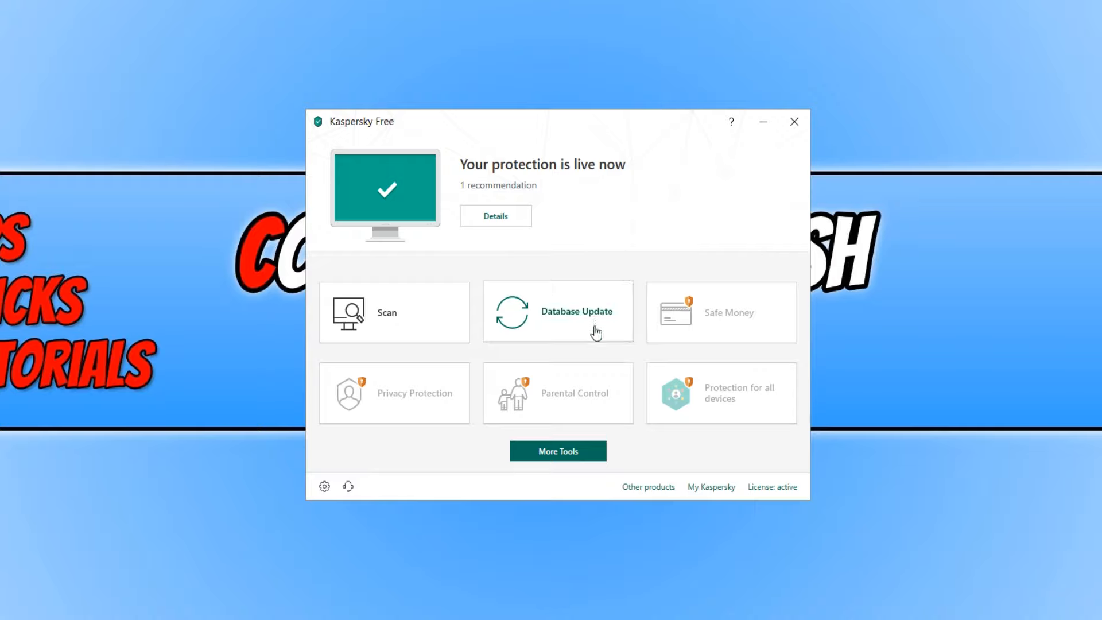
Run the antivirus database update from the Database Update page.
left_click(576, 311)
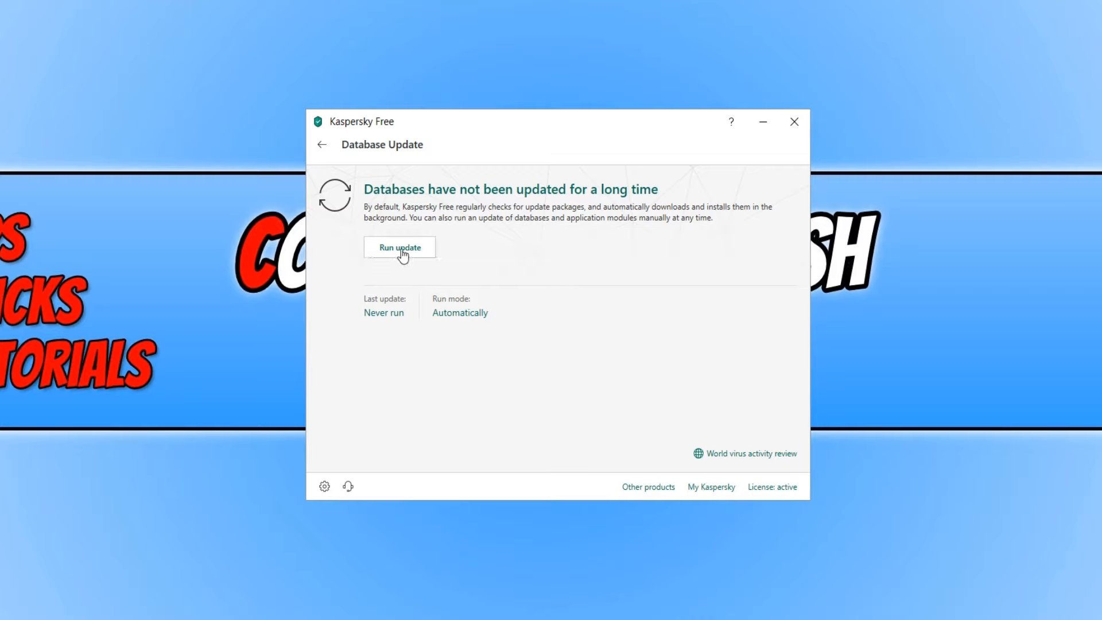
left_click(399, 246)
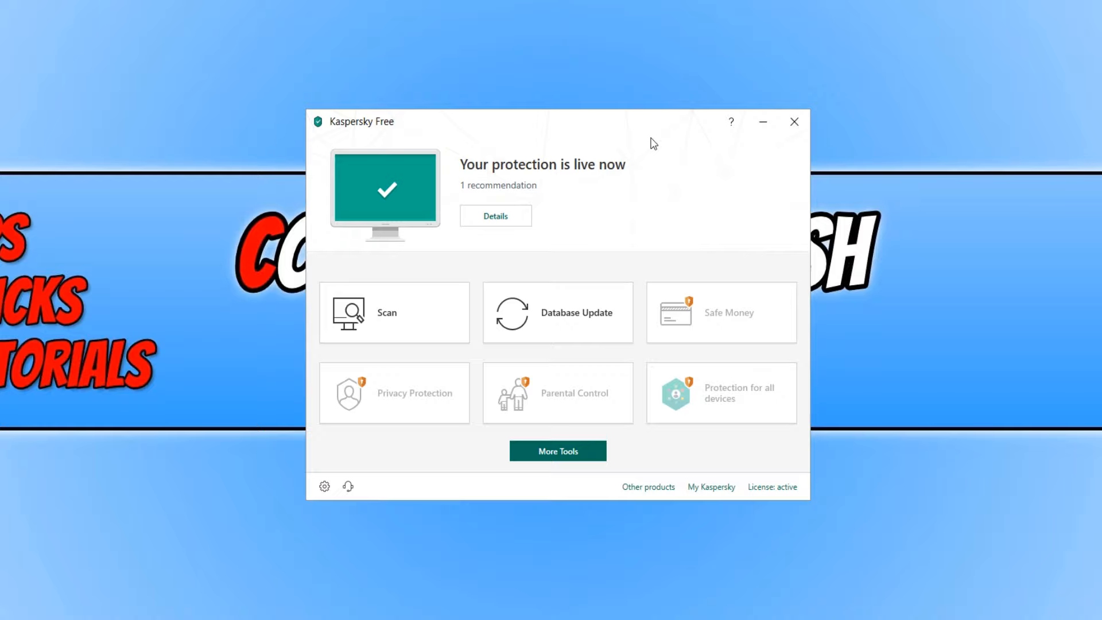
Start a Quick Scan of startup objects from the Scan page.
left_click(387, 312)
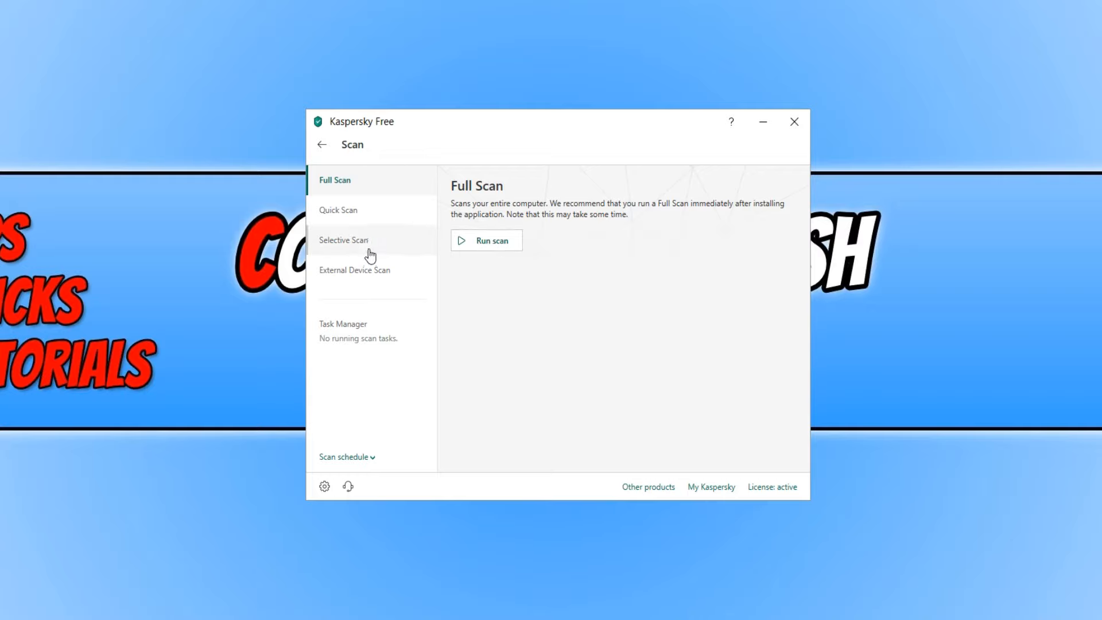
mouse_move(354, 211)
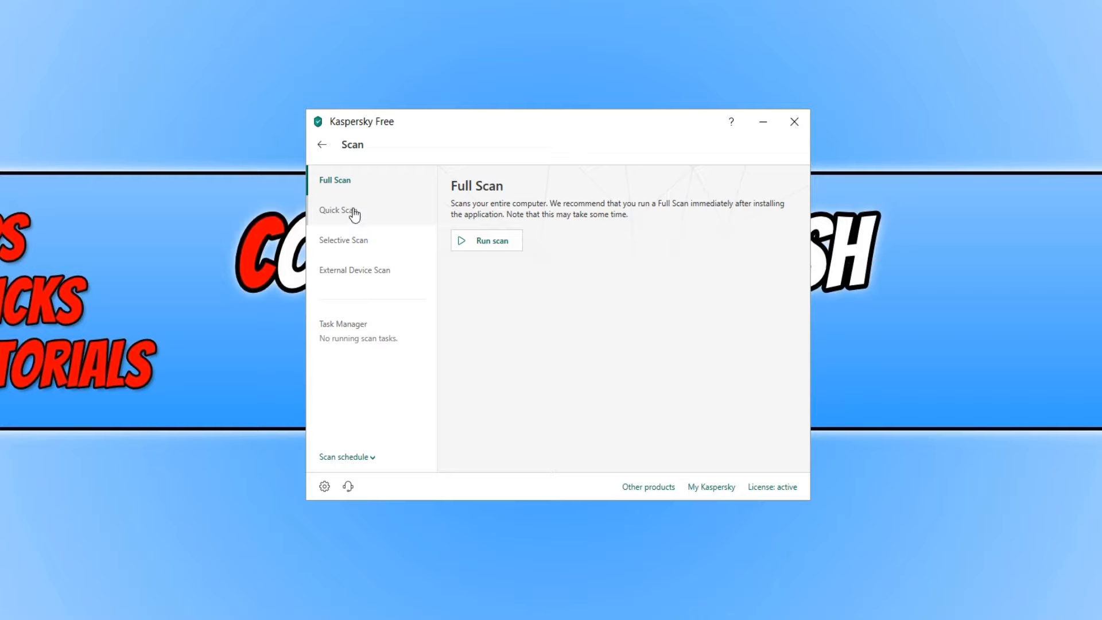
left_click(339, 208)
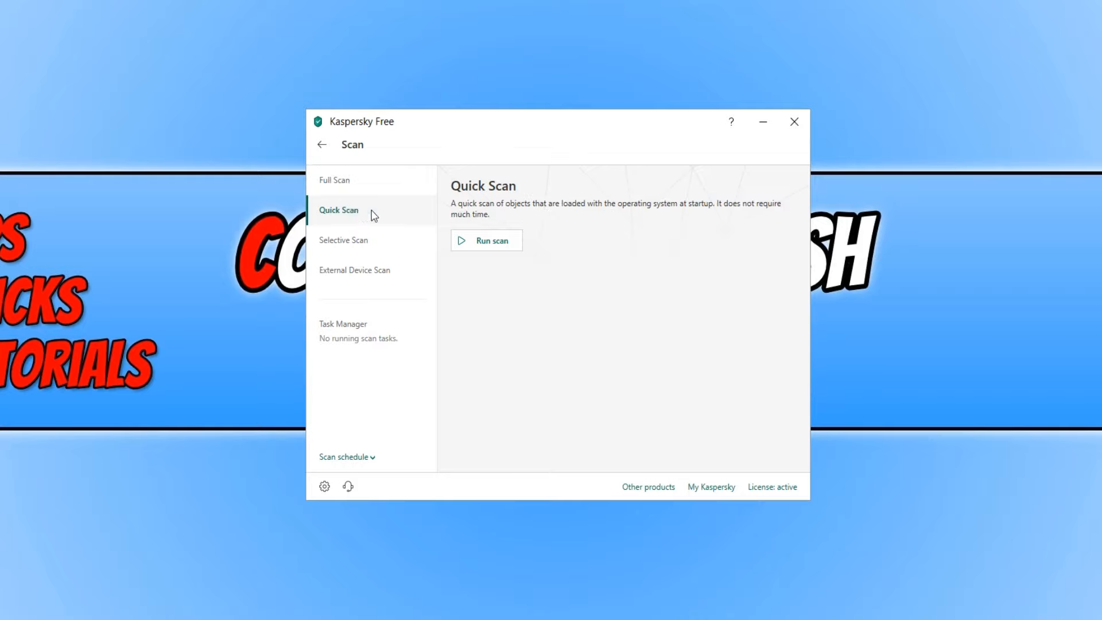
left_click(485, 240)
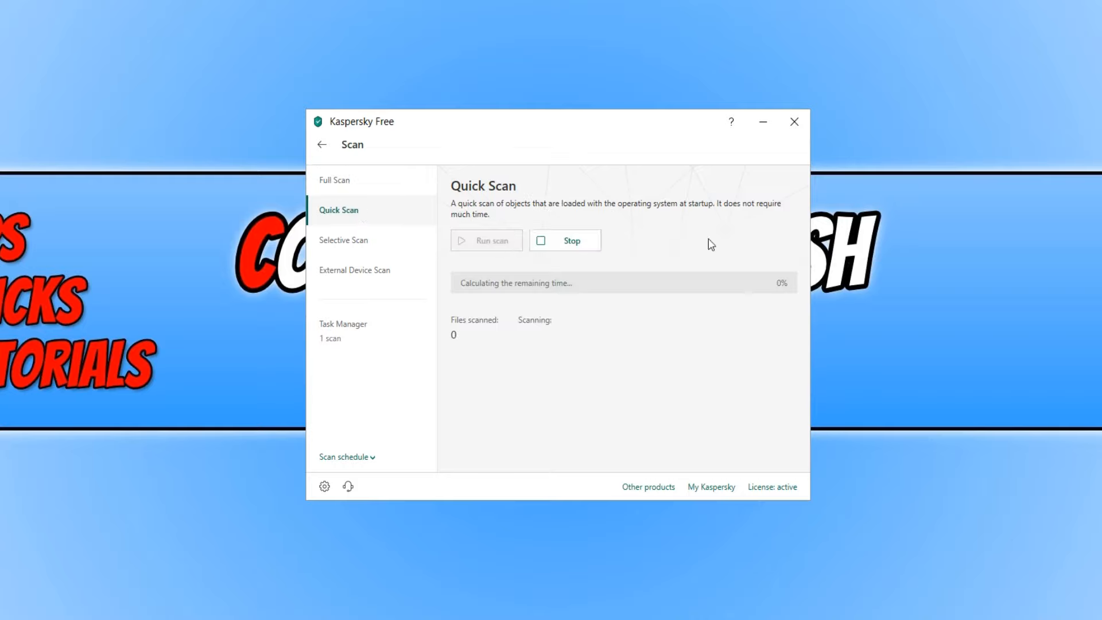
mouse_move(957, 247)
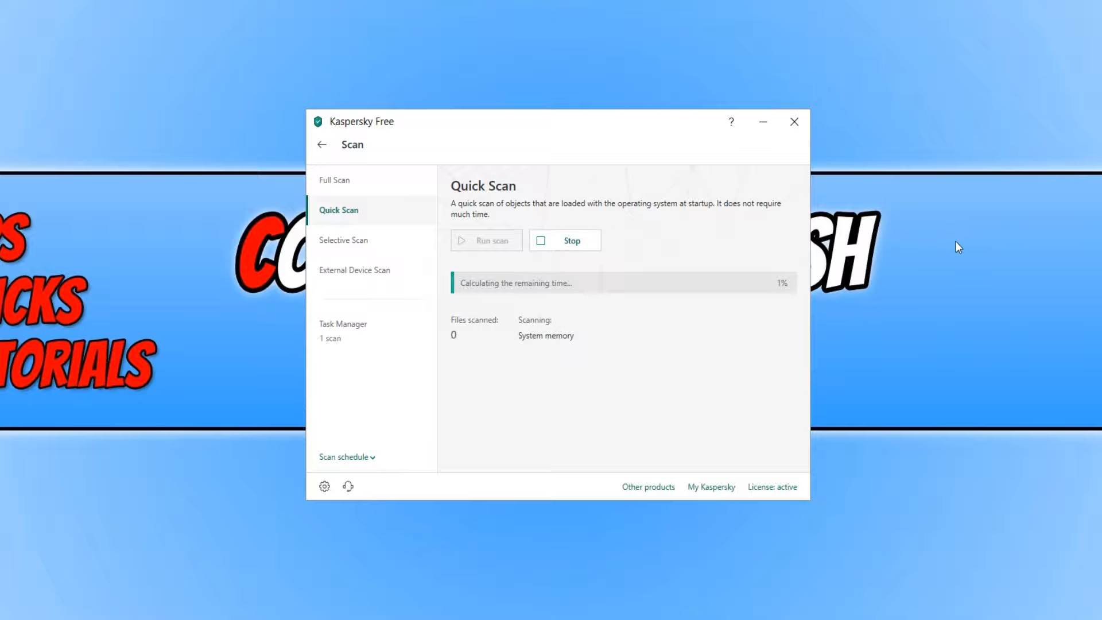